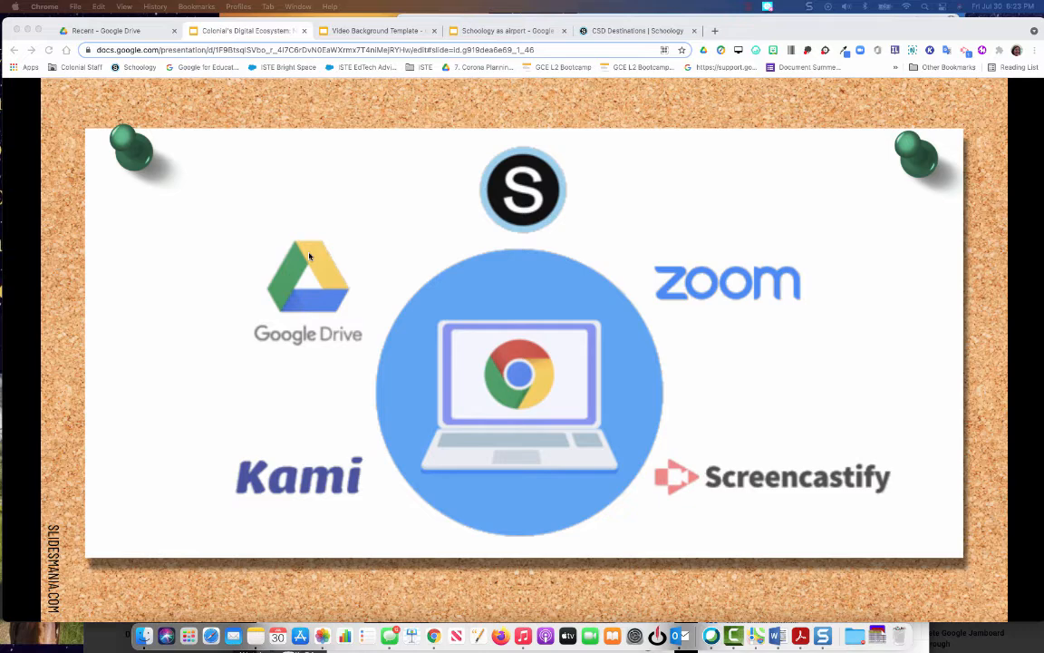
pyautogui.moveTo(361, 405)
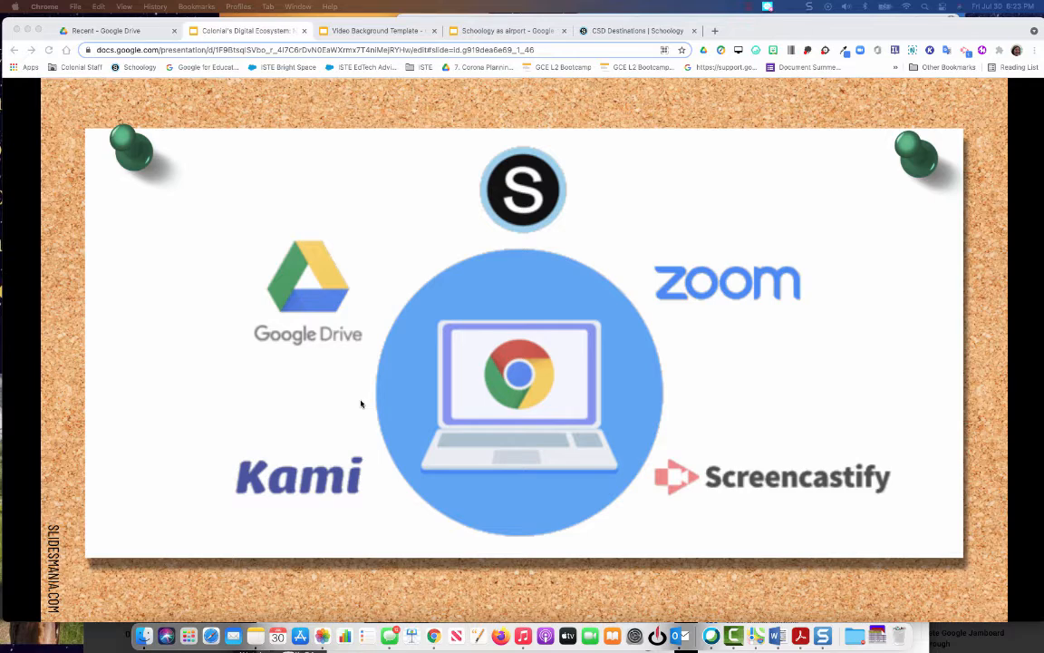
pyautogui.moveTo(370, 308)
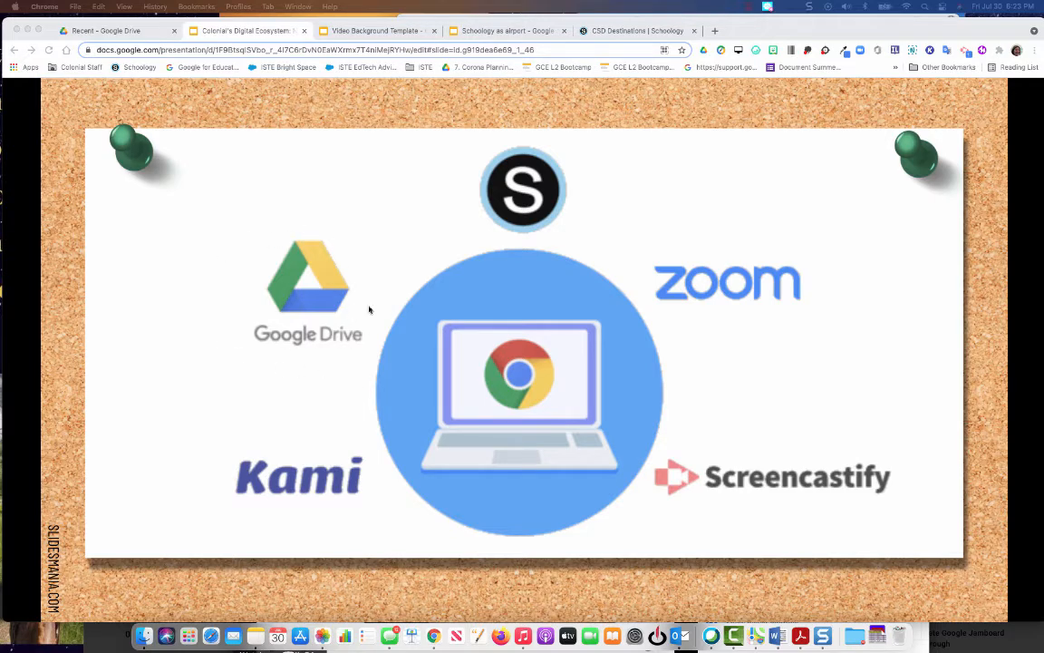
pyautogui.moveTo(265, 263)
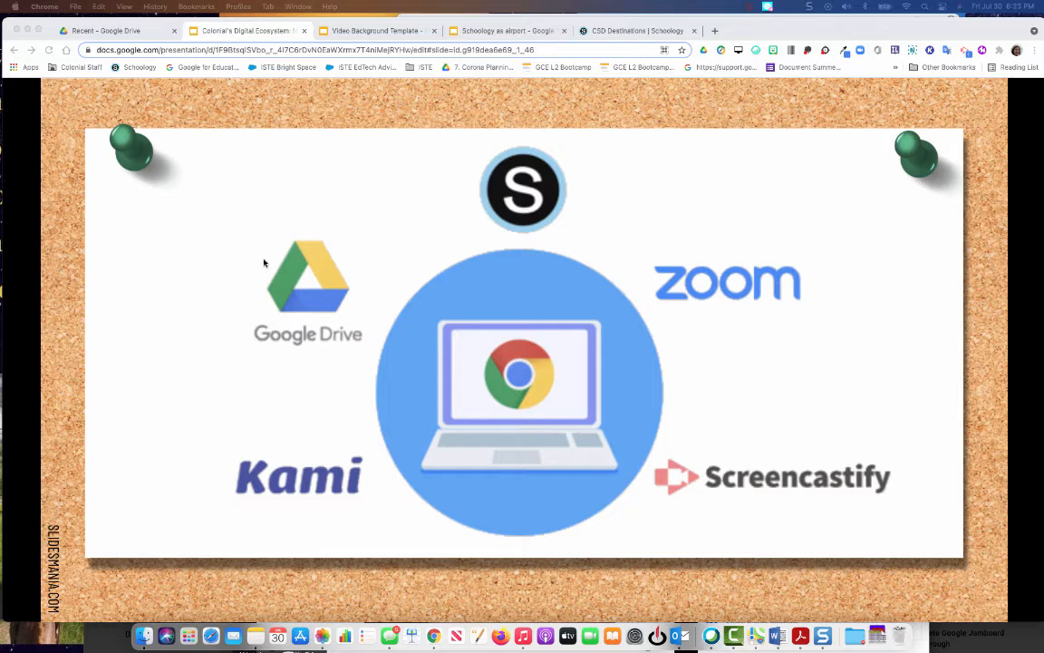
pyautogui.moveTo(497, 428)
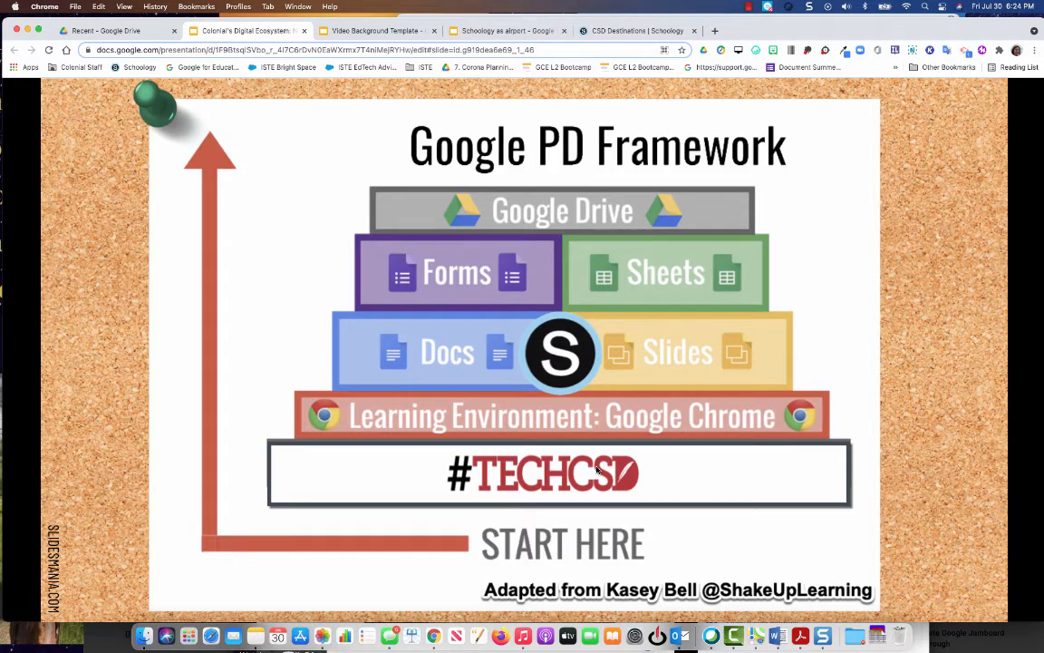
pyautogui.moveTo(413, 426)
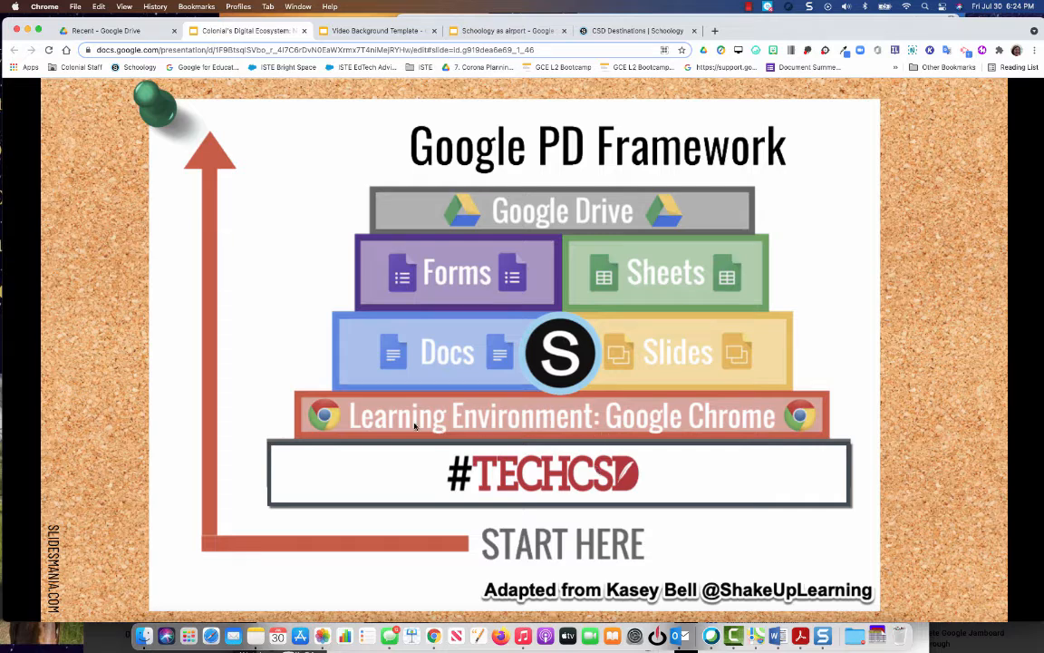
pyautogui.moveTo(515, 359)
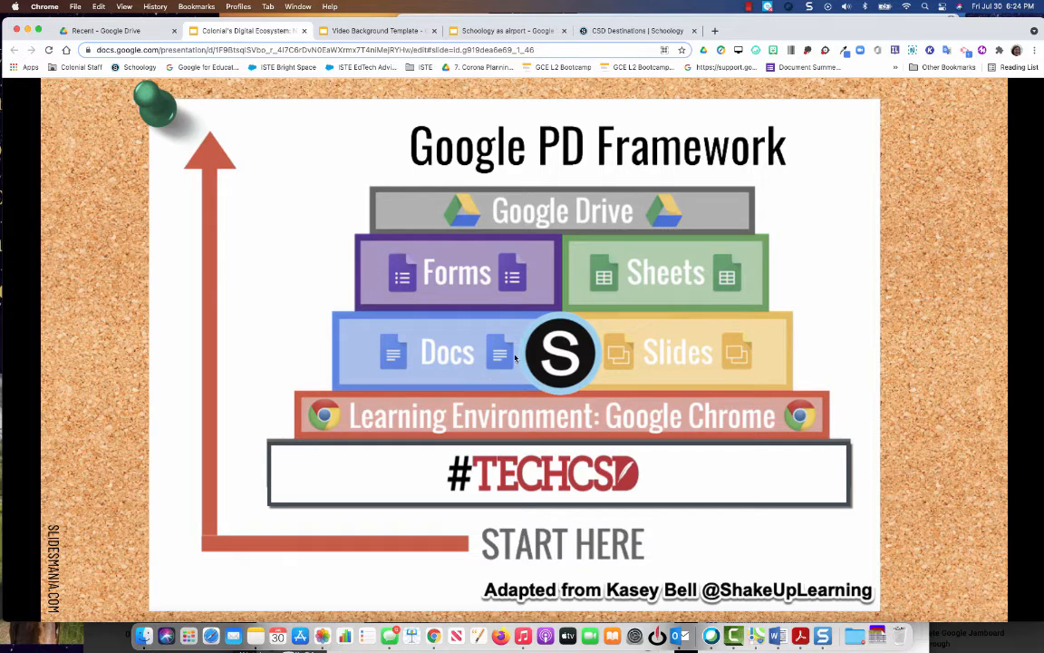
pyautogui.moveTo(645, 357)
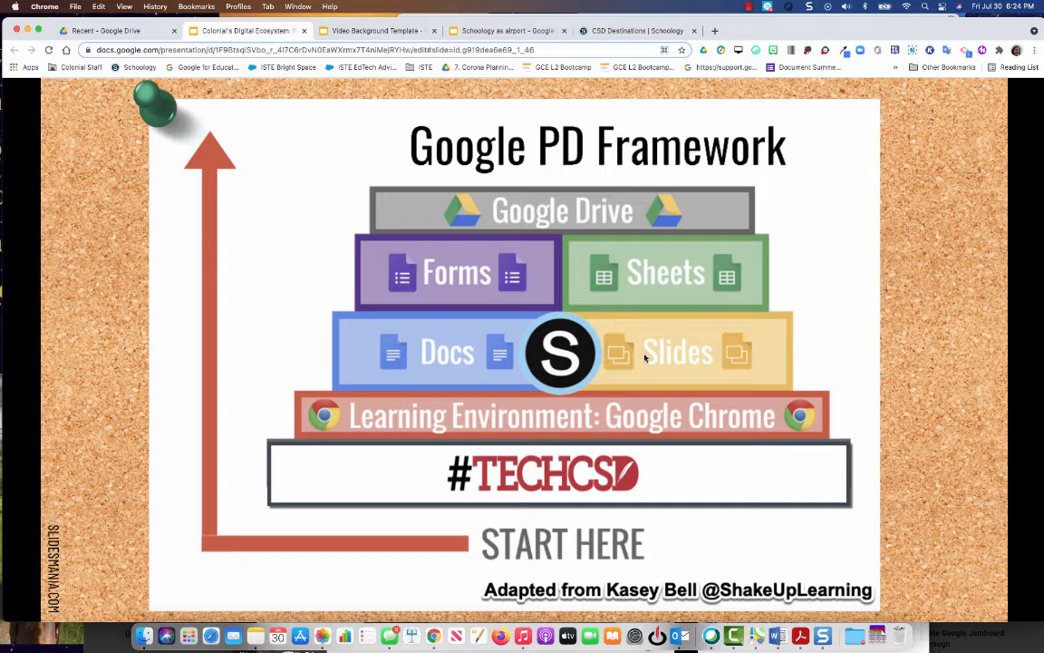
pyautogui.moveTo(609, 294)
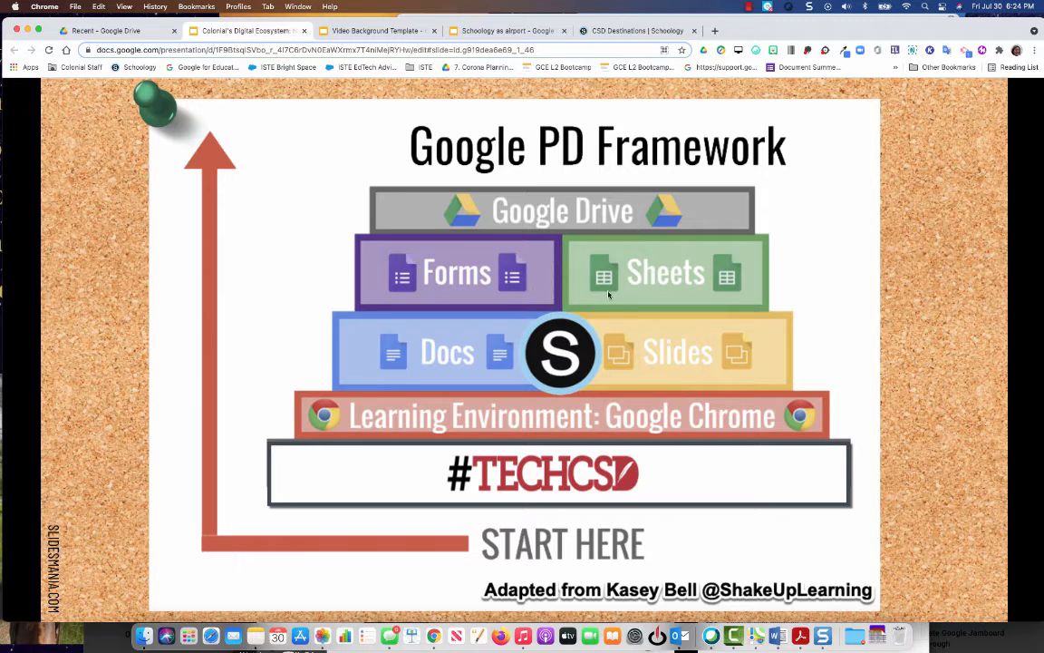
pyautogui.moveTo(721, 207)
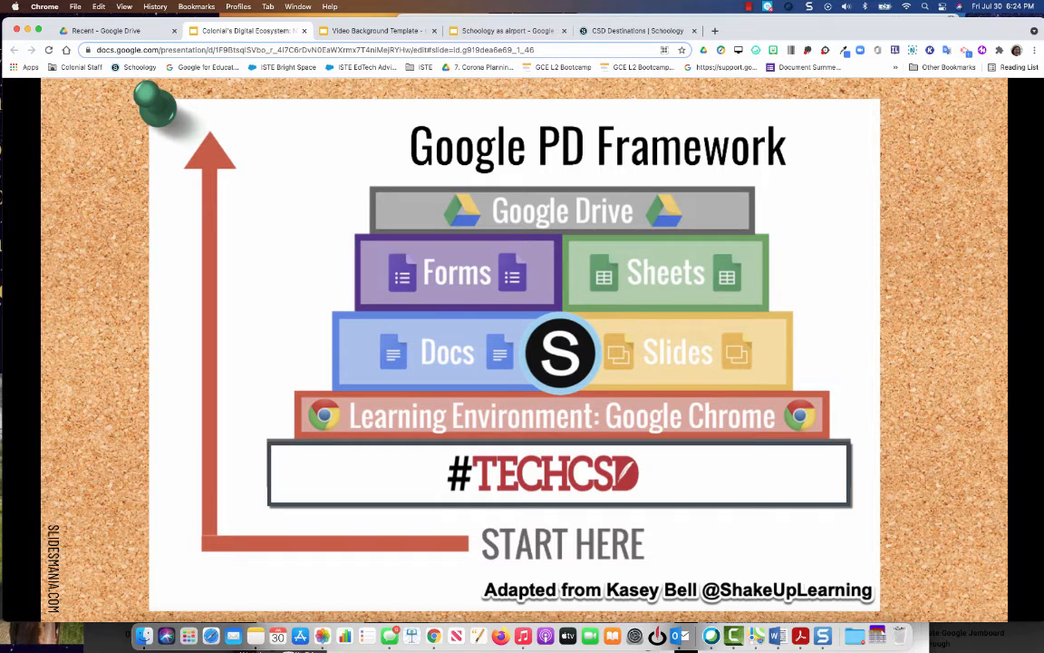
pyautogui.moveTo(169, 330)
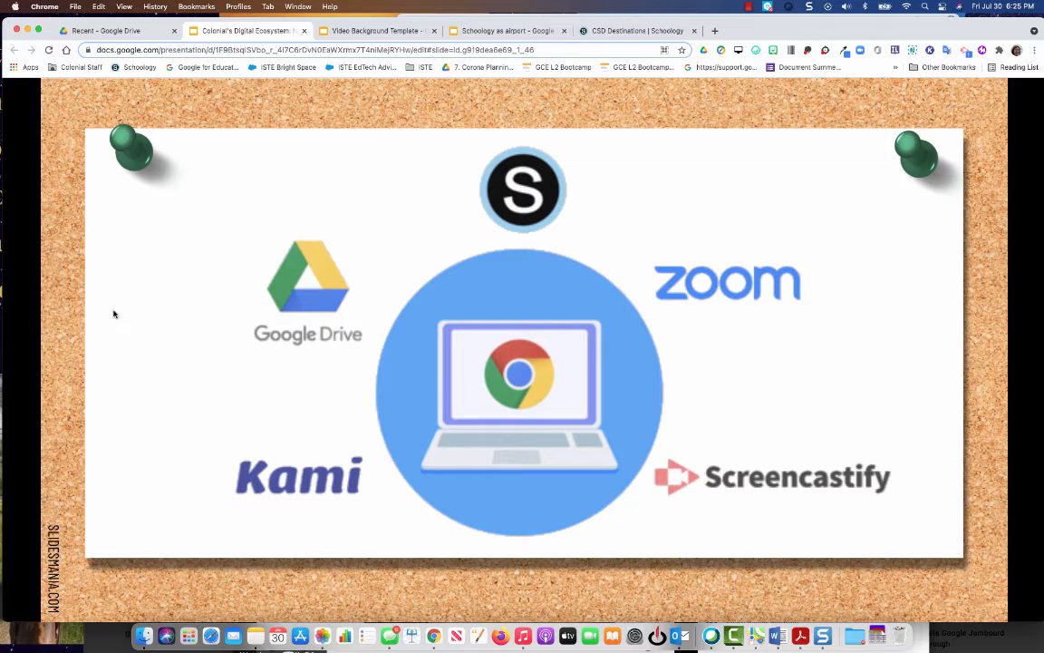
pyautogui.moveTo(109, 323)
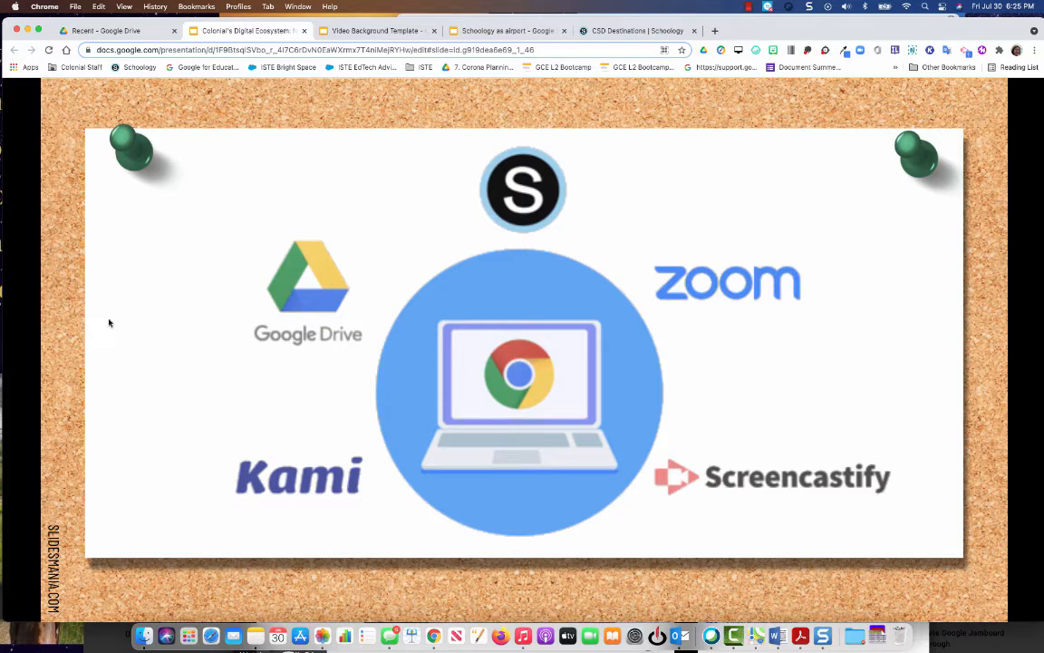
pyautogui.moveTo(391, 462)
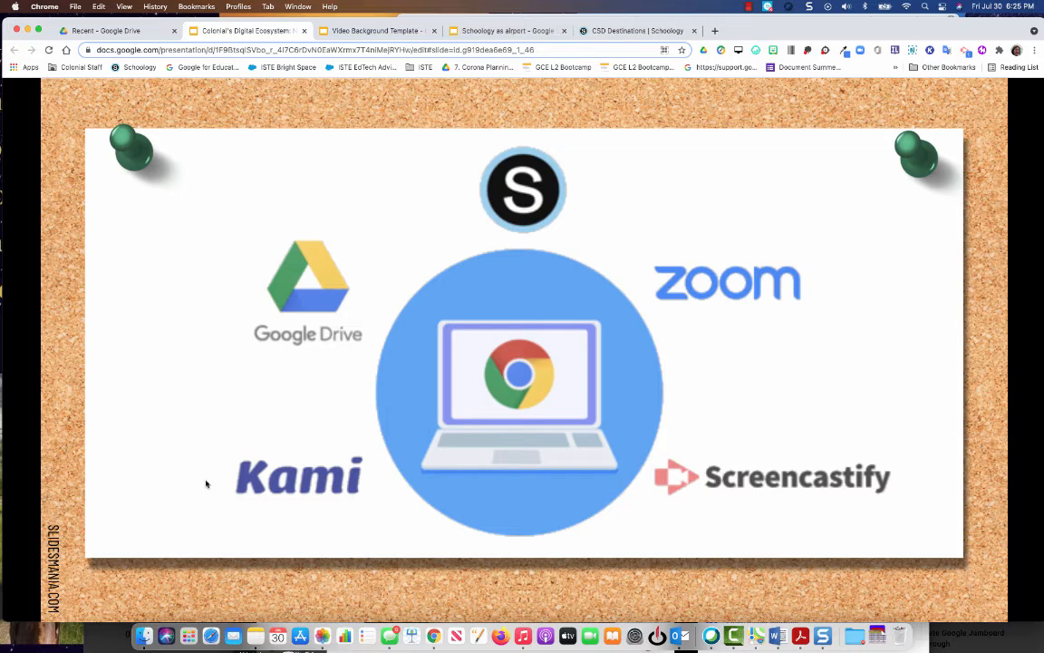
pyautogui.moveTo(359, 254)
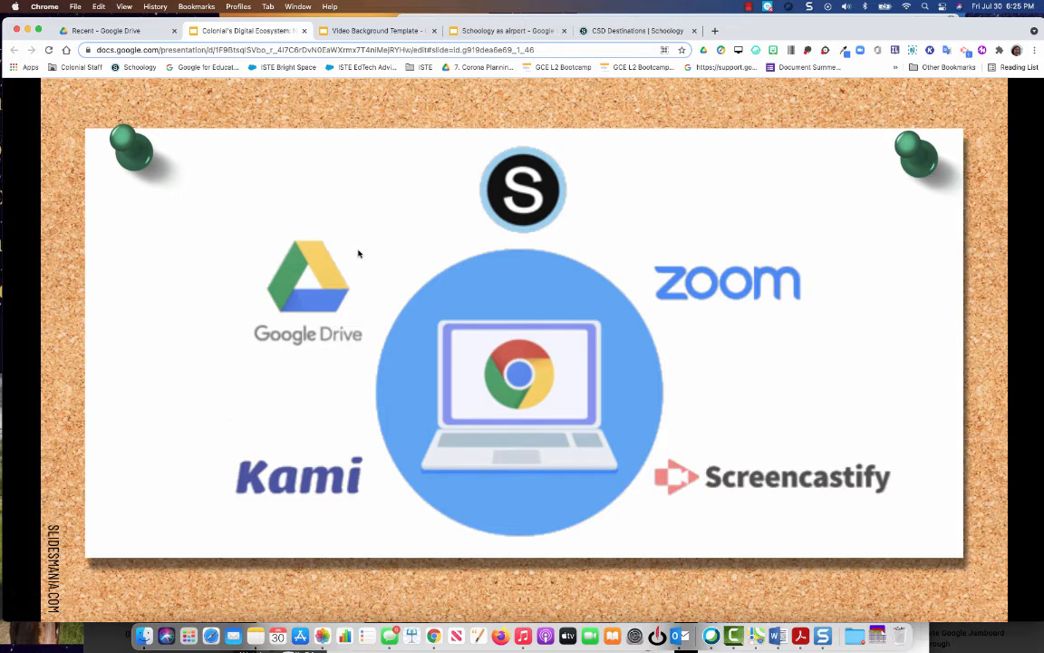
pyautogui.moveTo(562, 204)
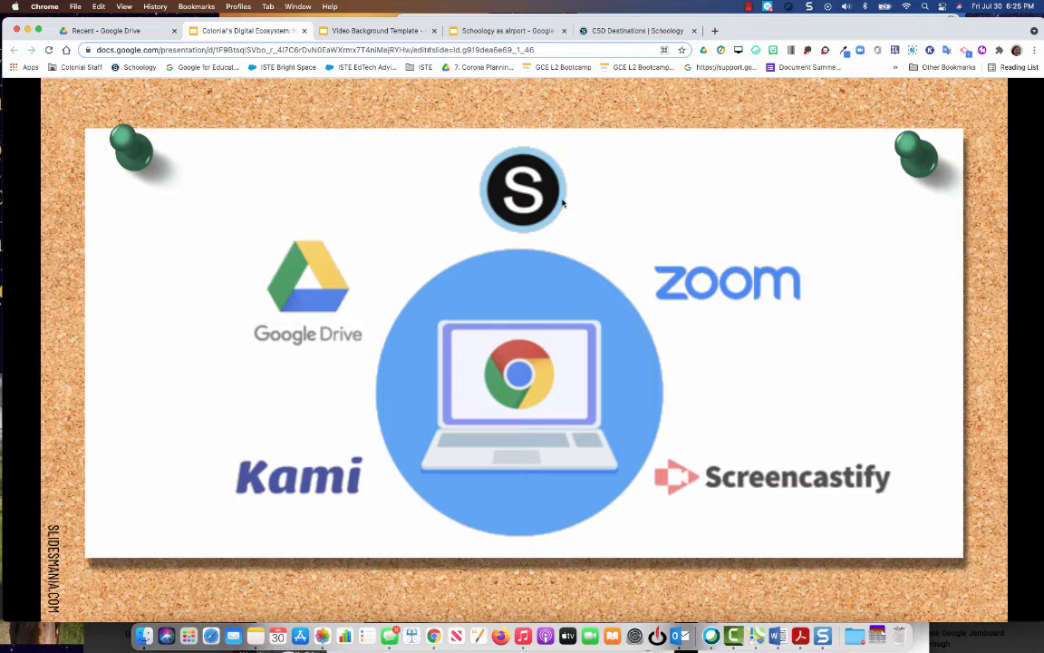
pyautogui.moveTo(678, 254)
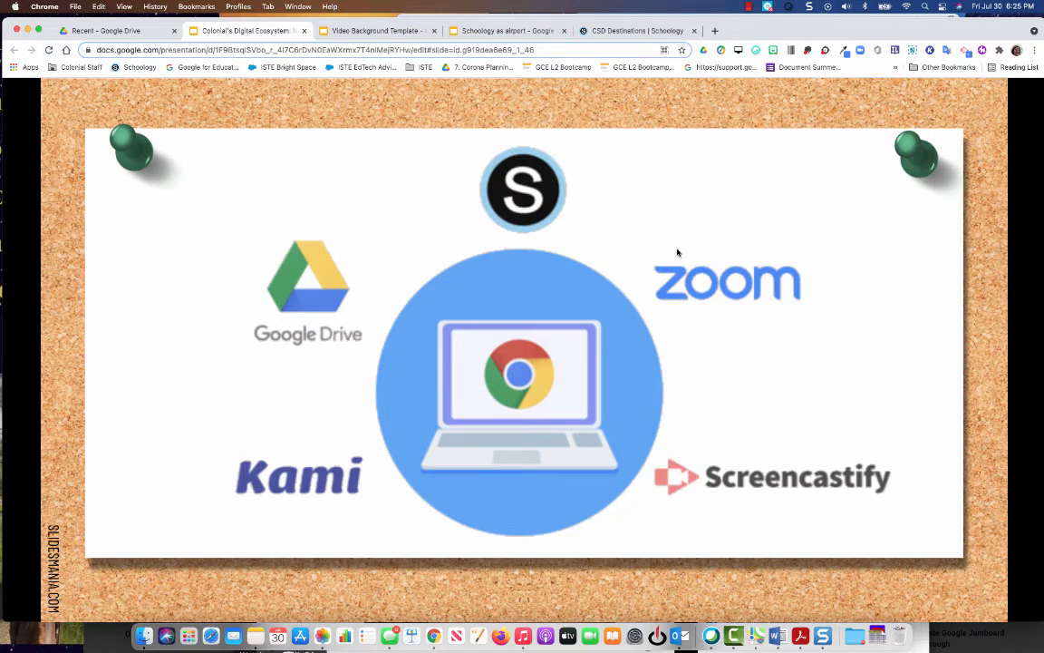
pyautogui.moveTo(645, 287)
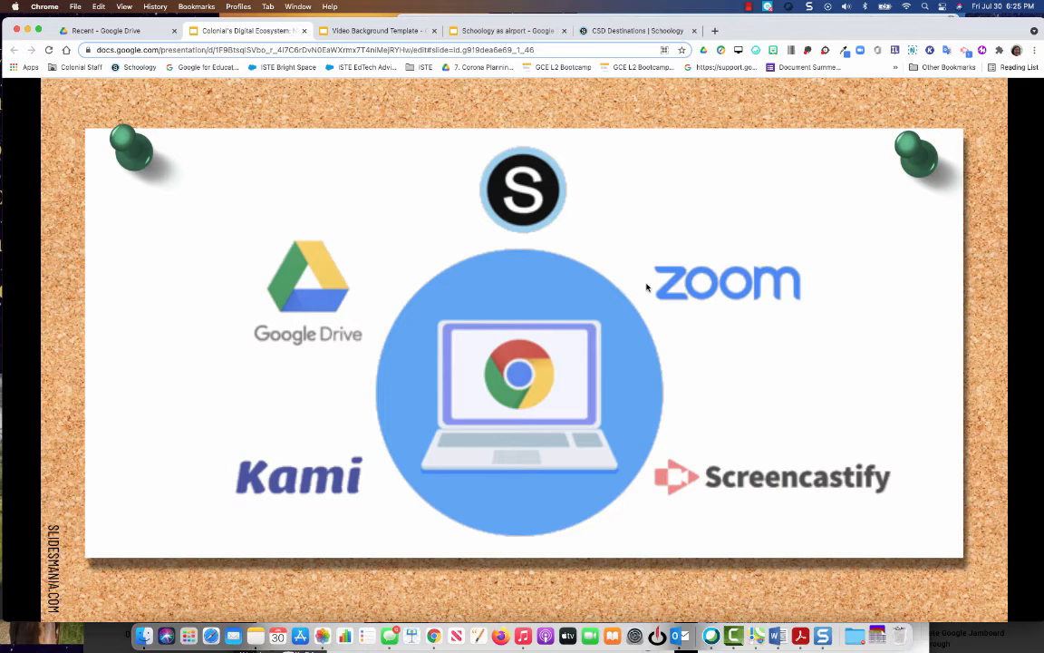
pyautogui.moveTo(672, 319)
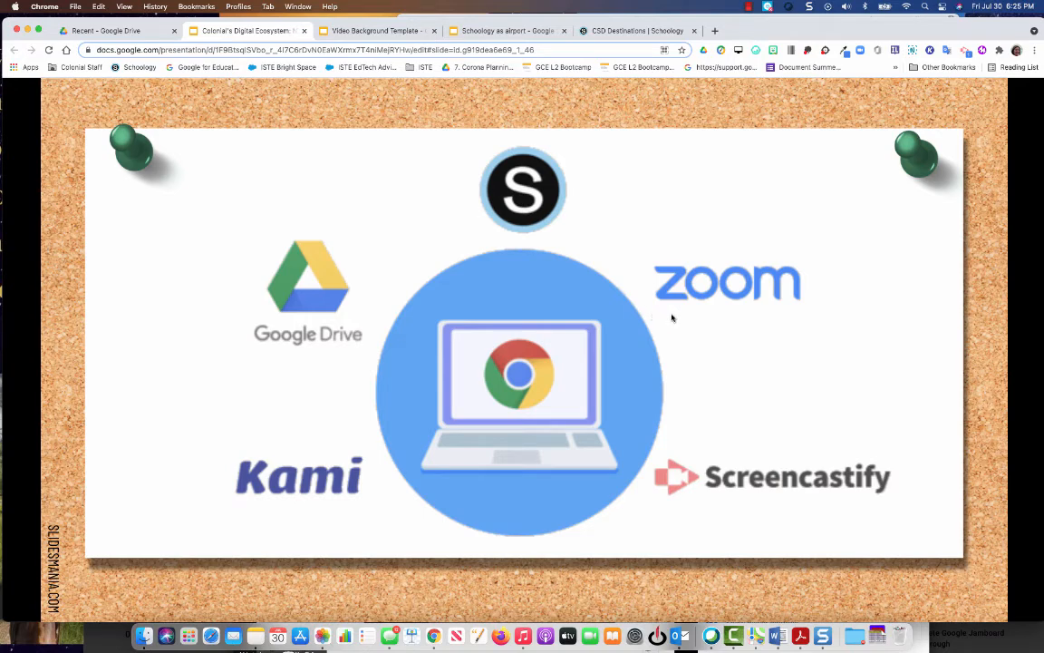
pyautogui.moveTo(769, 377)
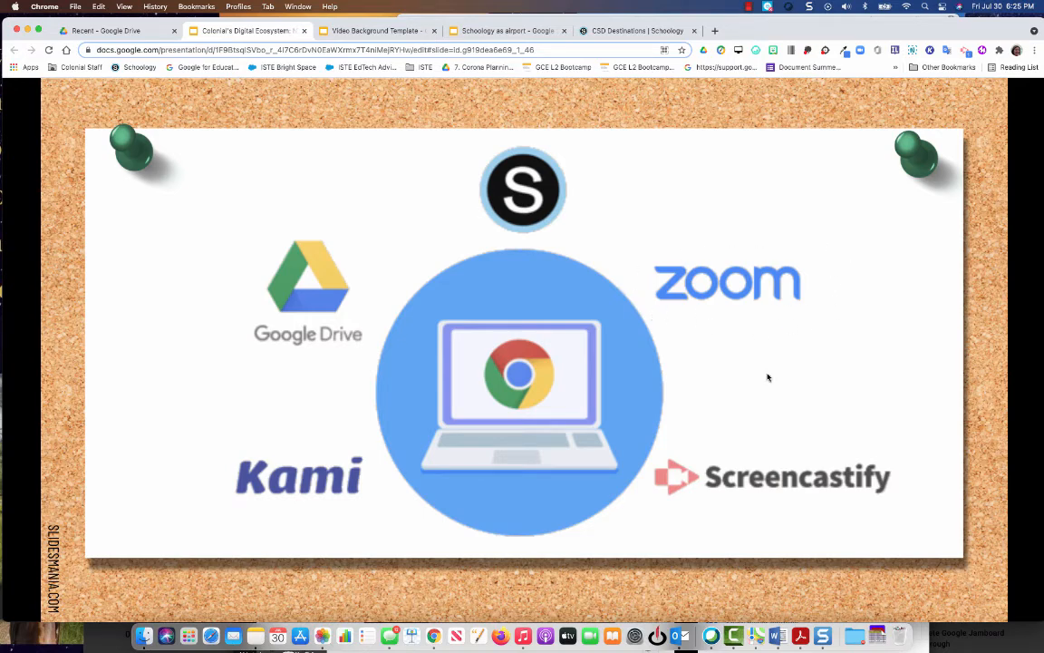
pyautogui.moveTo(914, 497)
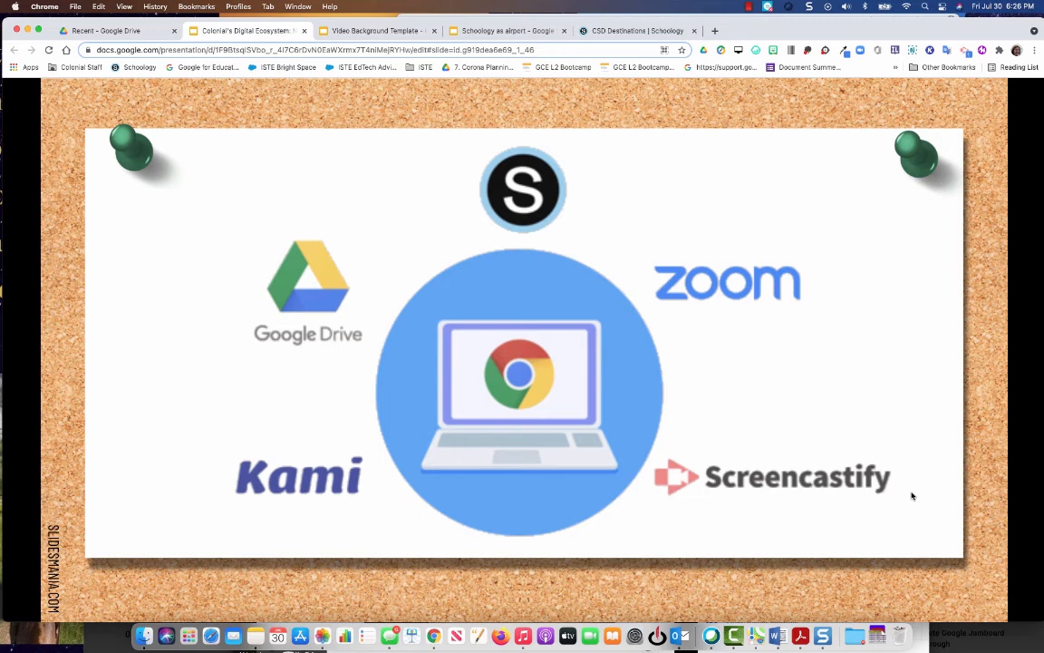
pyautogui.moveTo(906, 449)
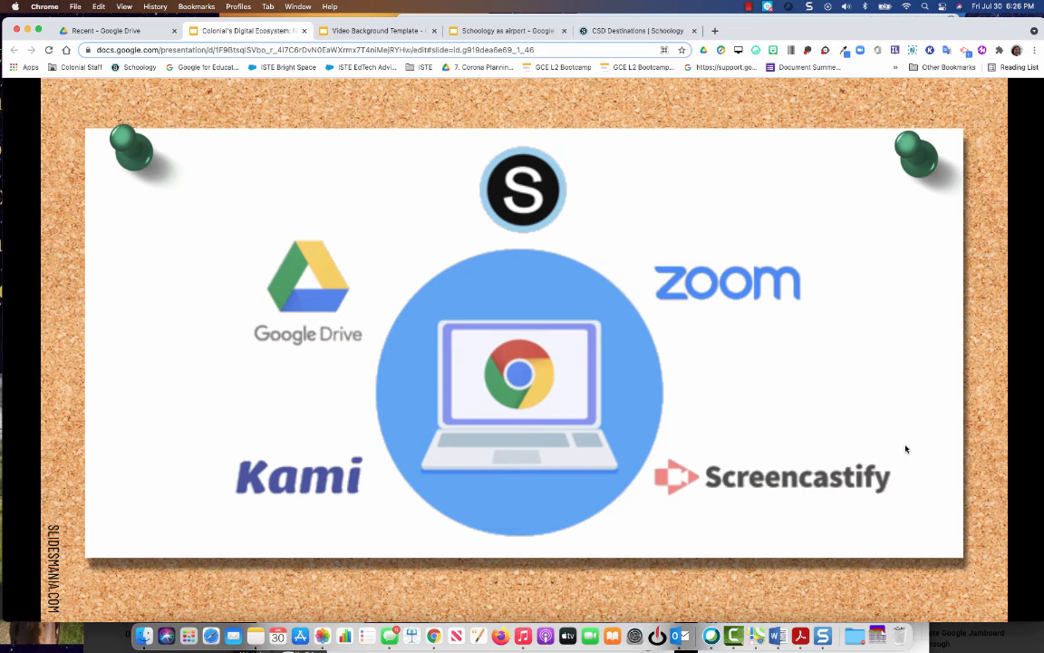